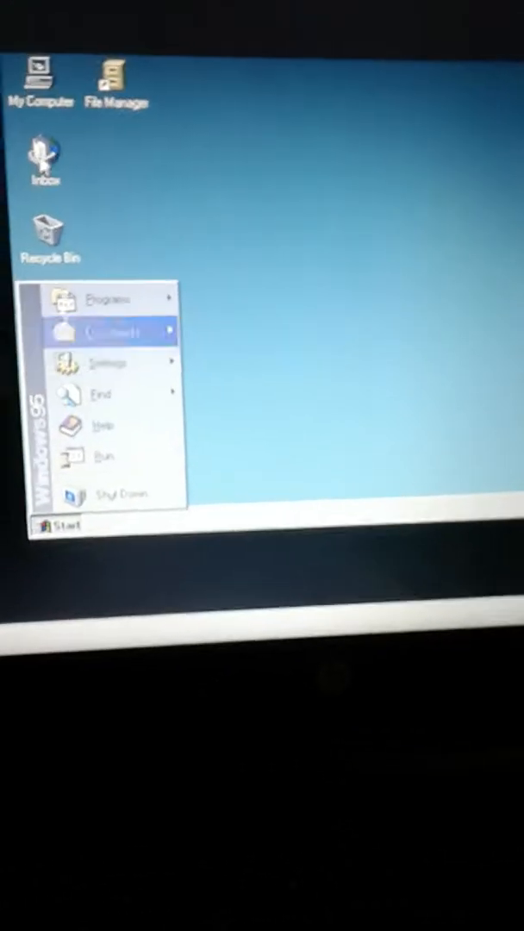
{"action": "mouse_move", "coordinate": [112, 272]}
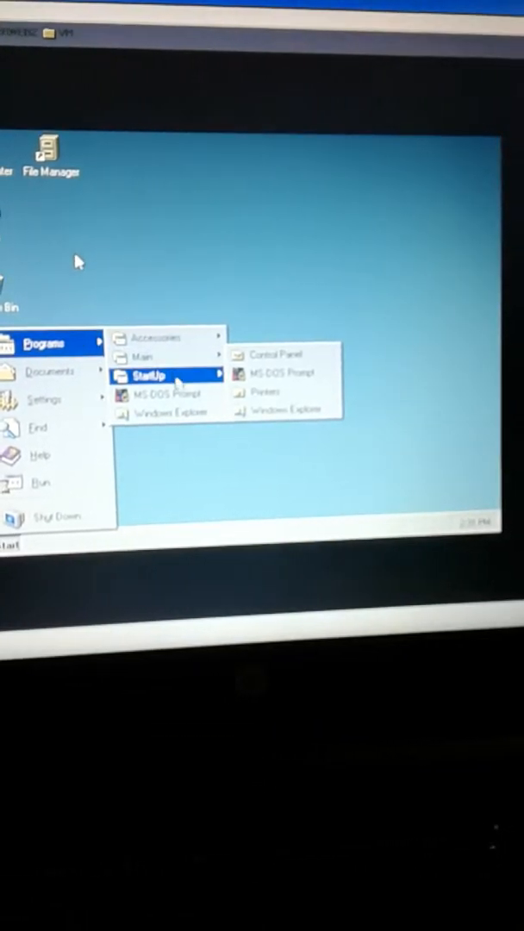
Launch an MS-DOS Prompt window from Start > Programs > StartUp.
{"action": "left_click", "coordinate": [277, 373]}
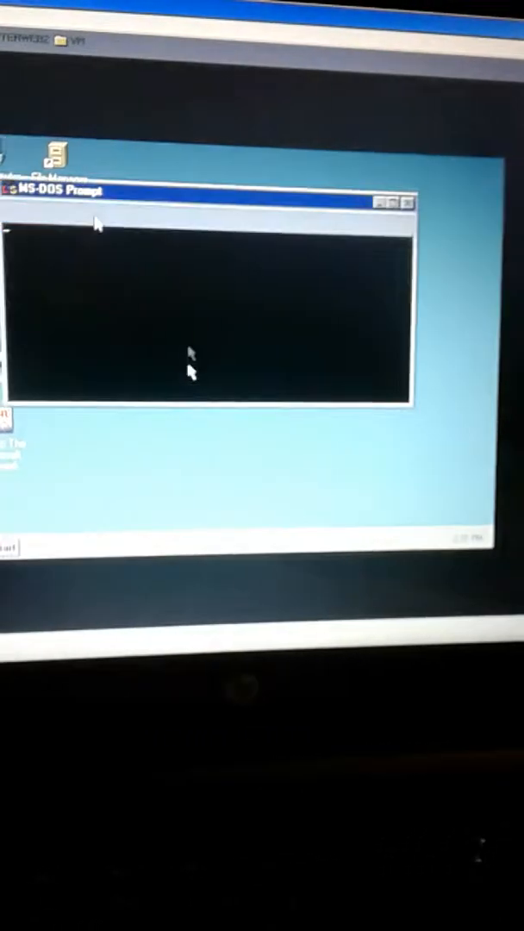